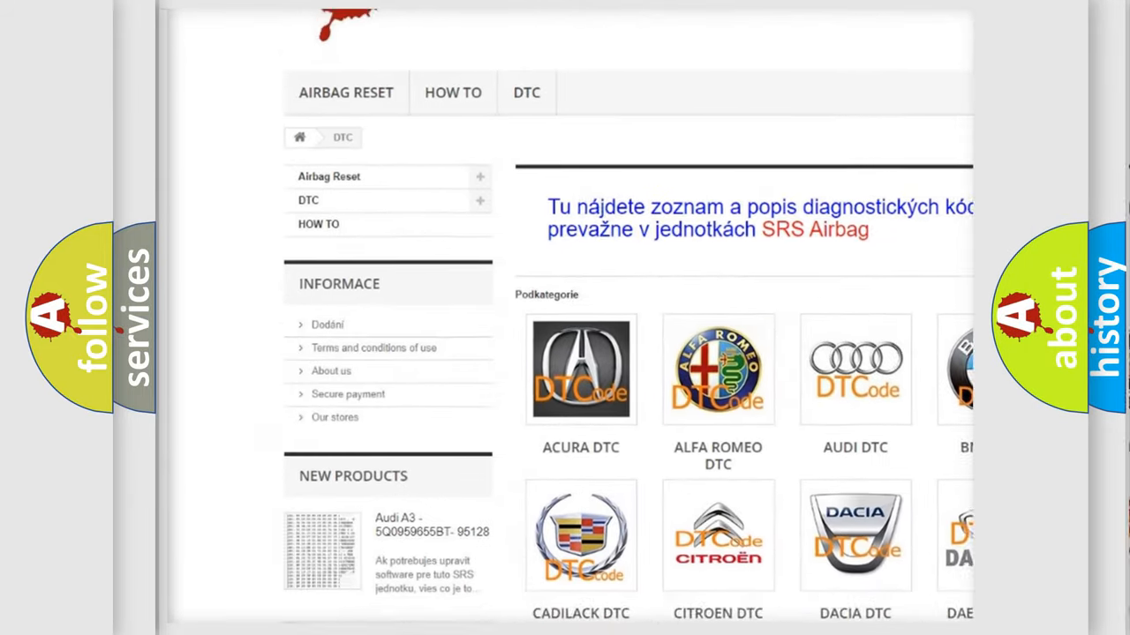
scroll(down, 3)
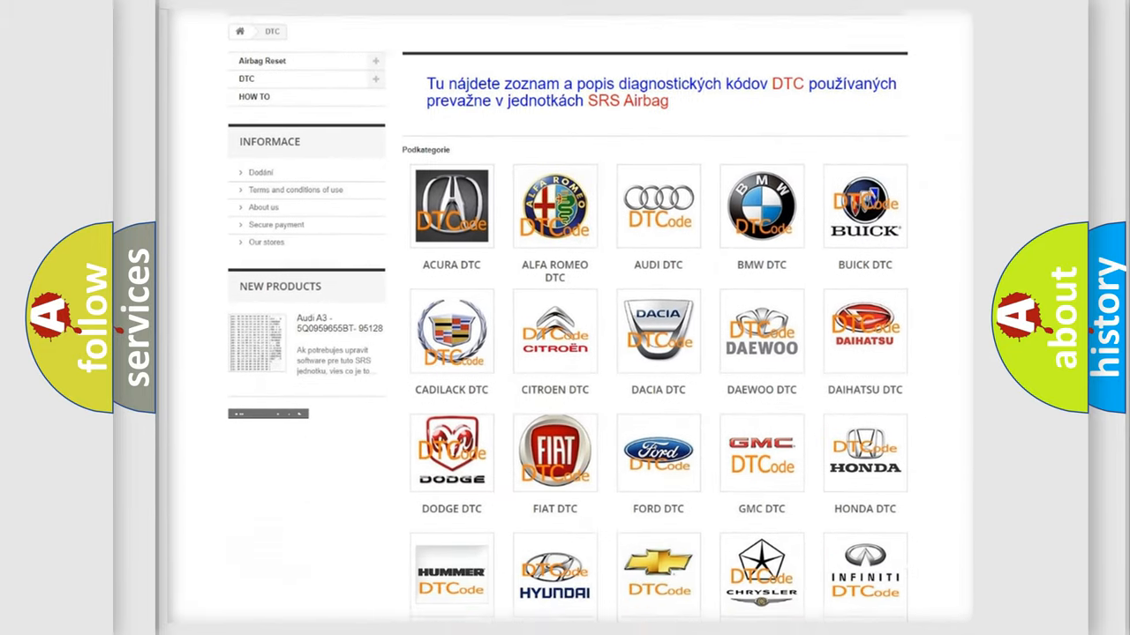
scroll(down, 3)
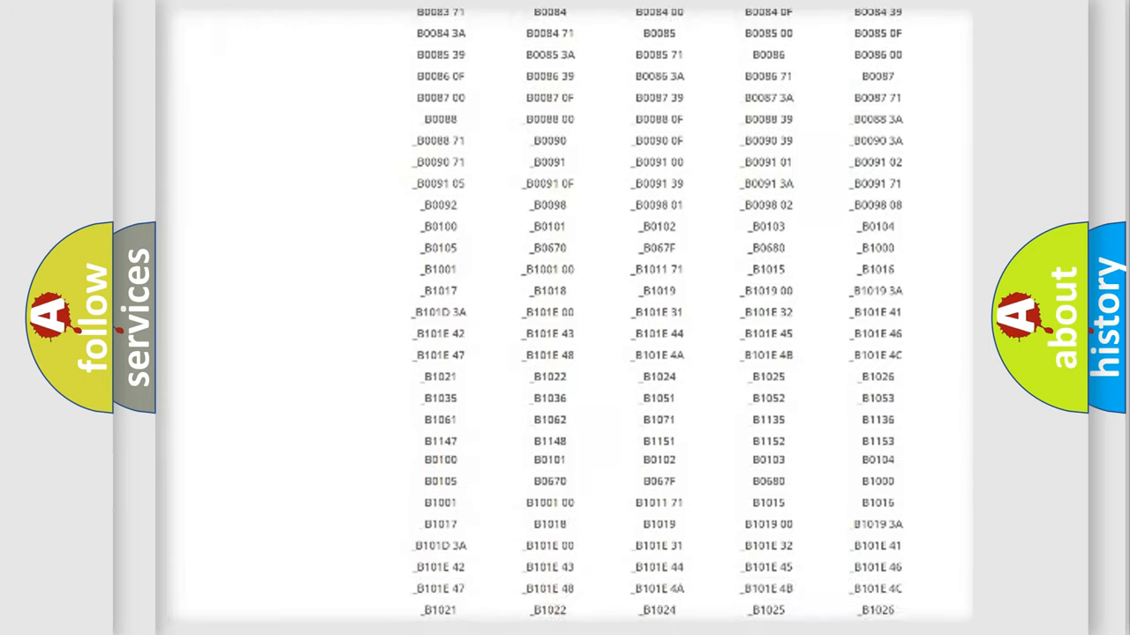
scroll(down, 3)
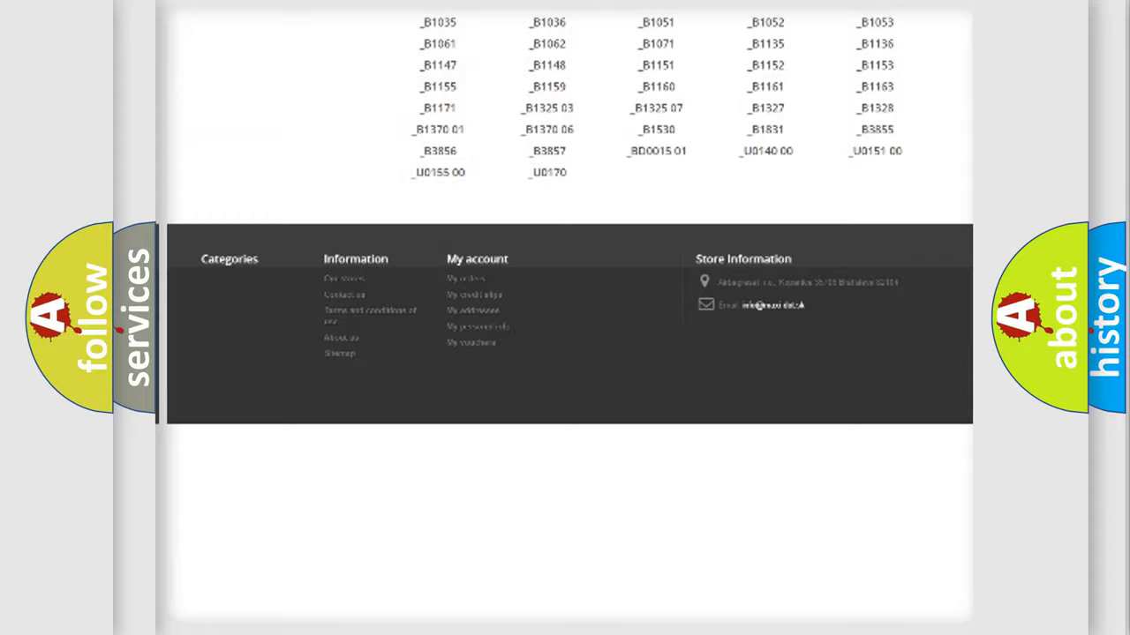
scroll(up, 3)
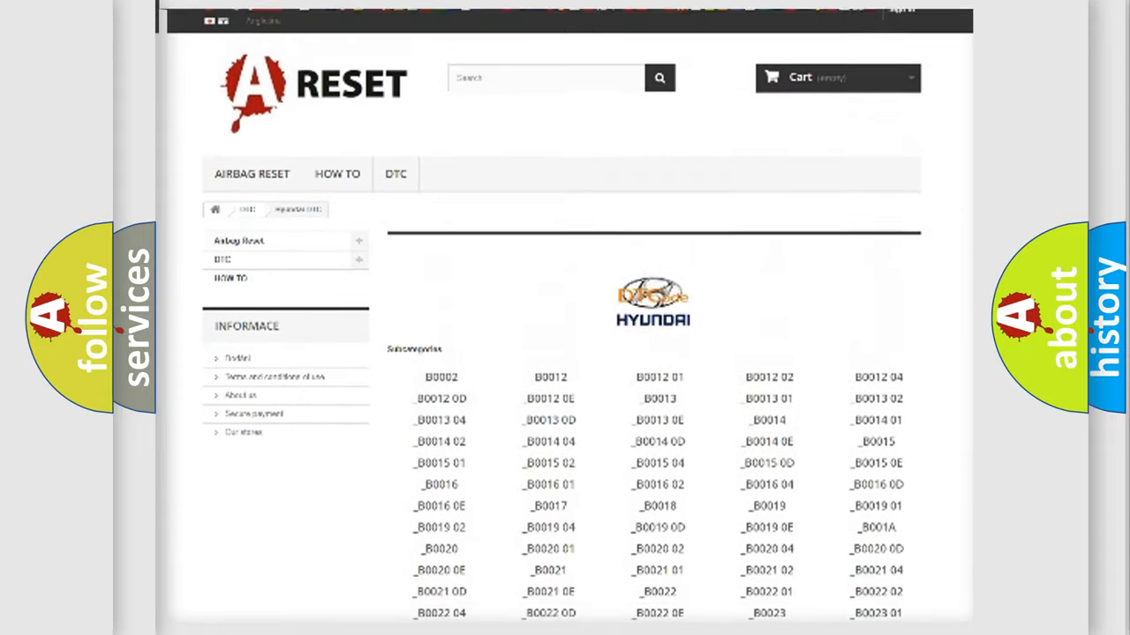